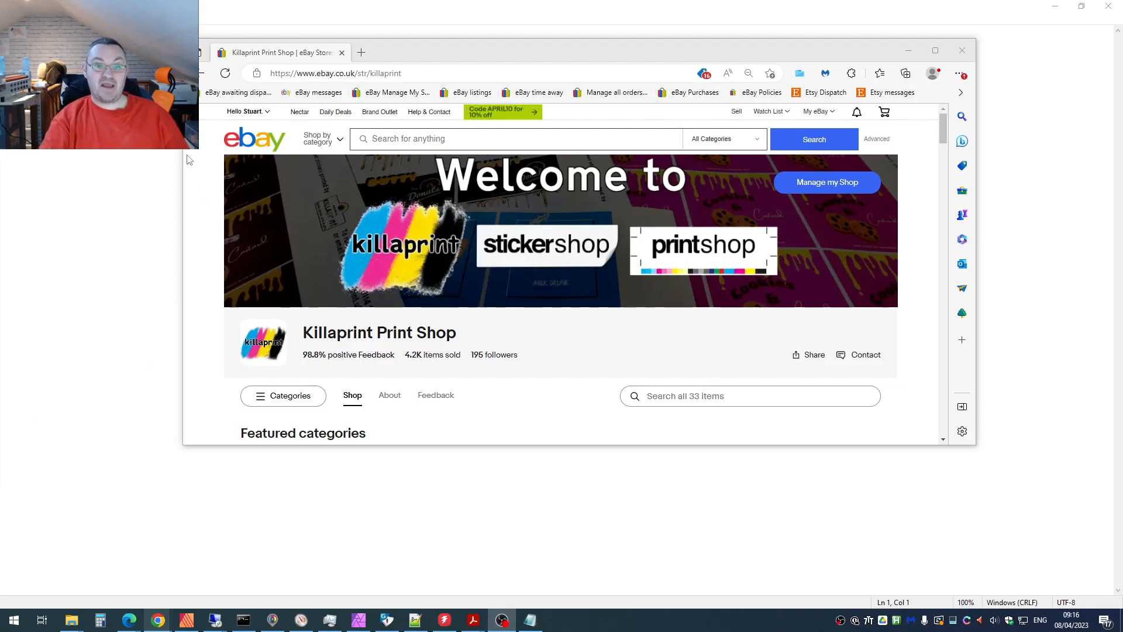
Expand the Hello greeting menu to view the current Killaprint profile avatar.
{"action": "left_click", "coordinate": [246, 111]}
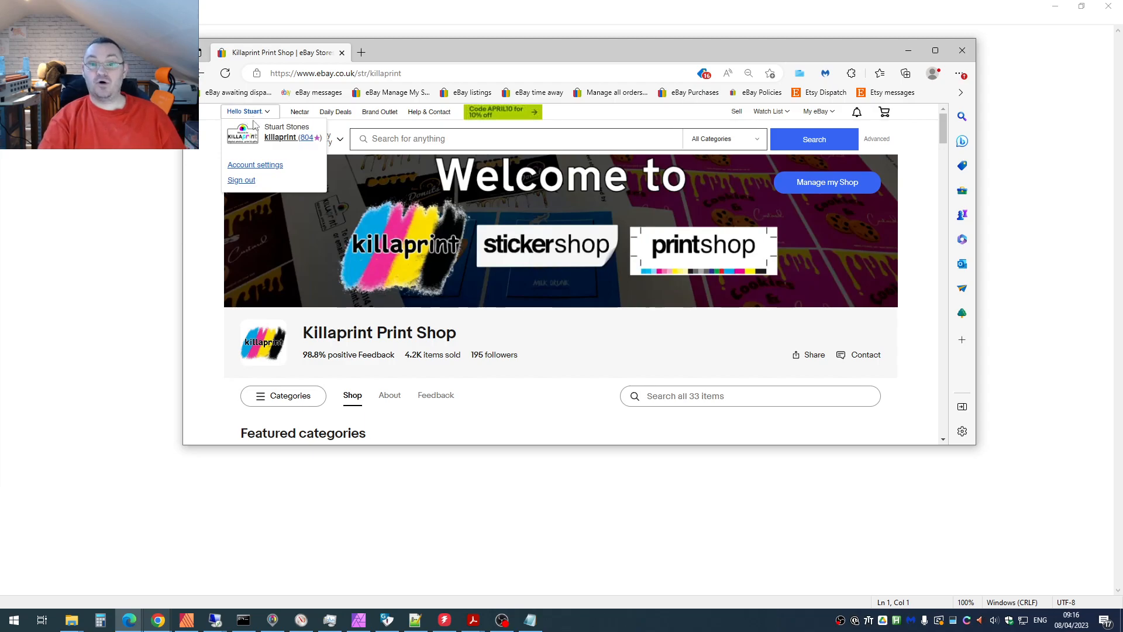
{"action": "mouse_move", "coordinate": [244, 135]}
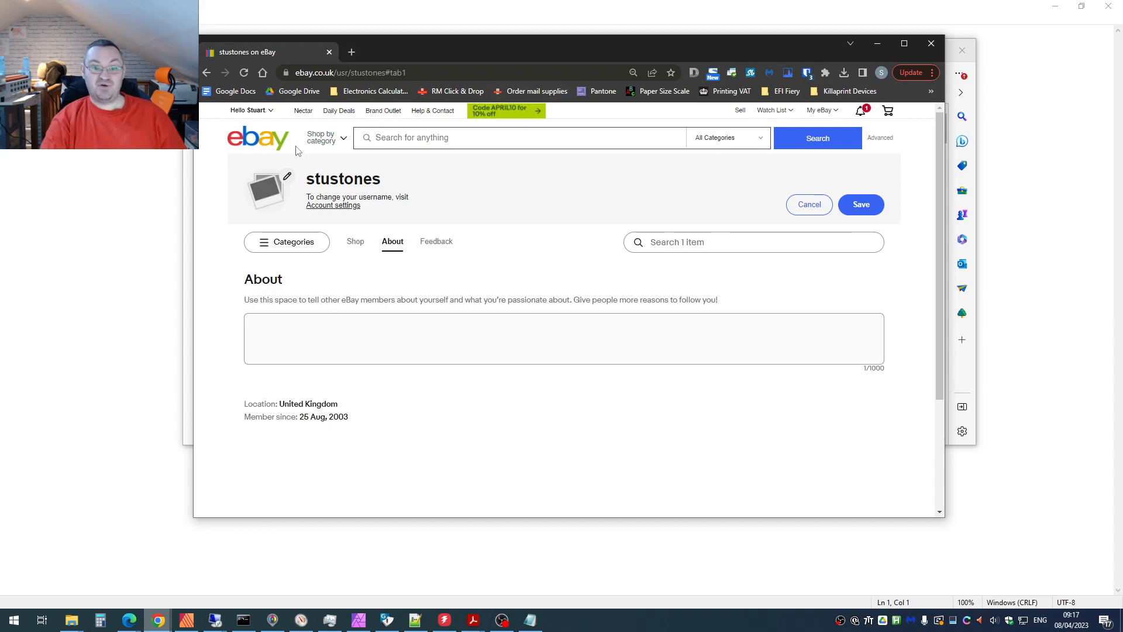
Return to the Killaprint shop page and re-expand the Hello account menu.
{"action": "left_click", "coordinate": [248, 110]}
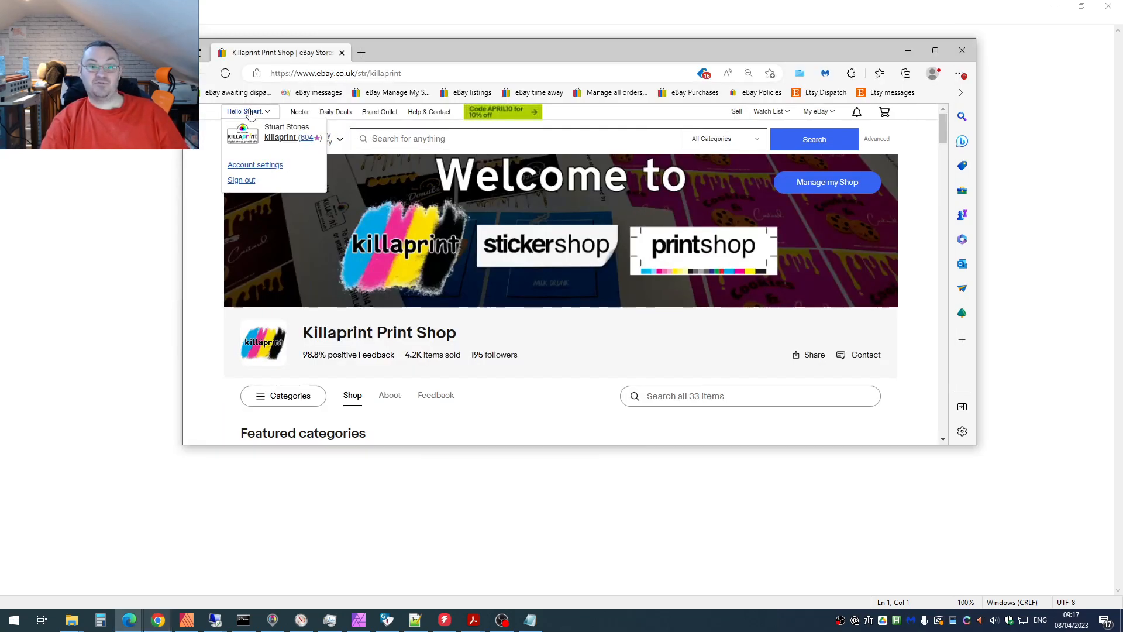
{"action": "mouse_move", "coordinate": [240, 141]}
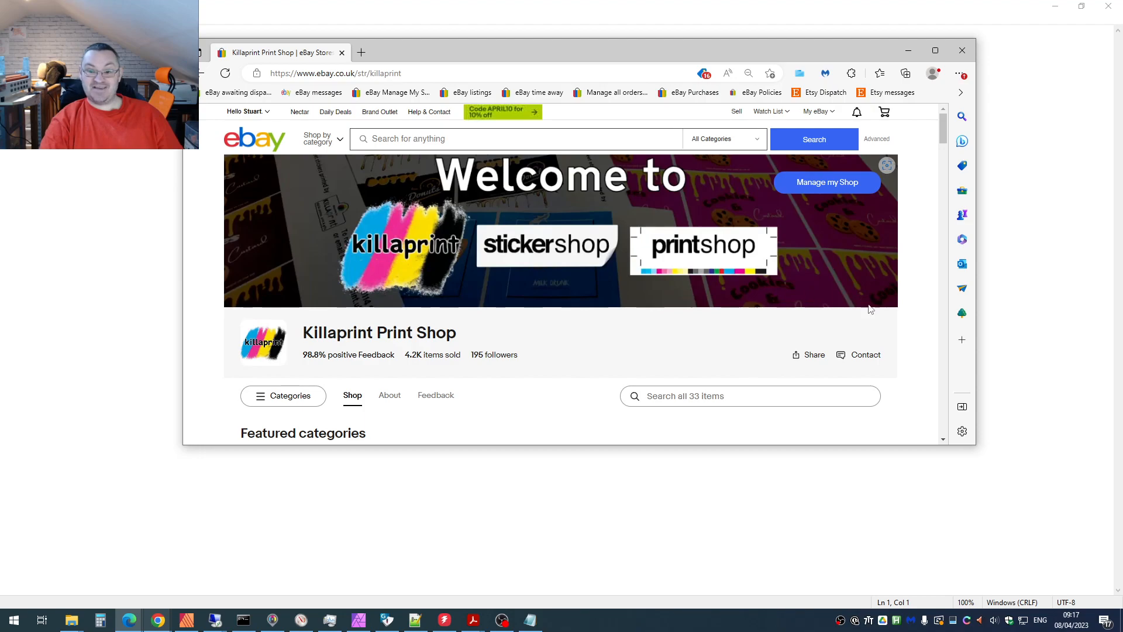
{"action": "mouse_move", "coordinate": [585, 247]}
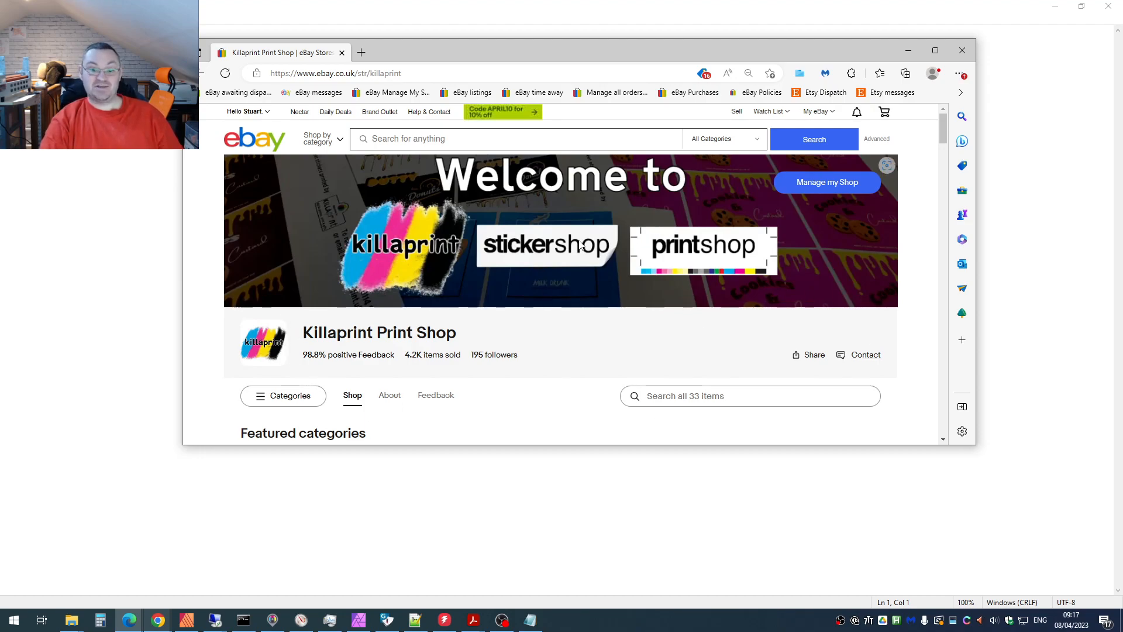
{"action": "mouse_move", "coordinate": [688, 232]}
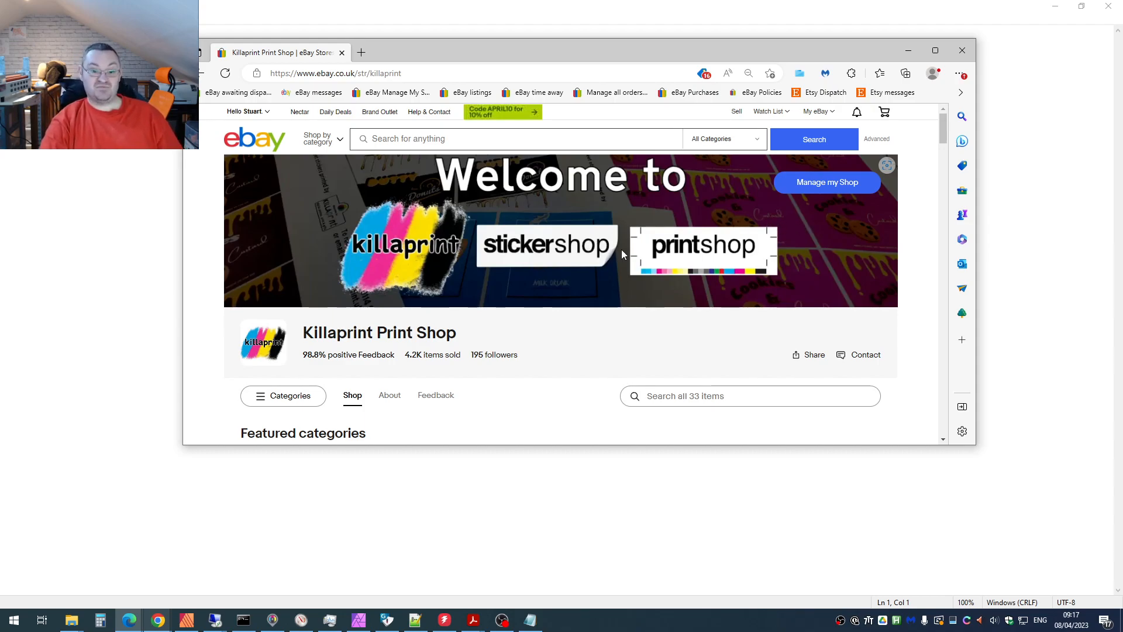
{"action": "mouse_move", "coordinate": [352, 321]}
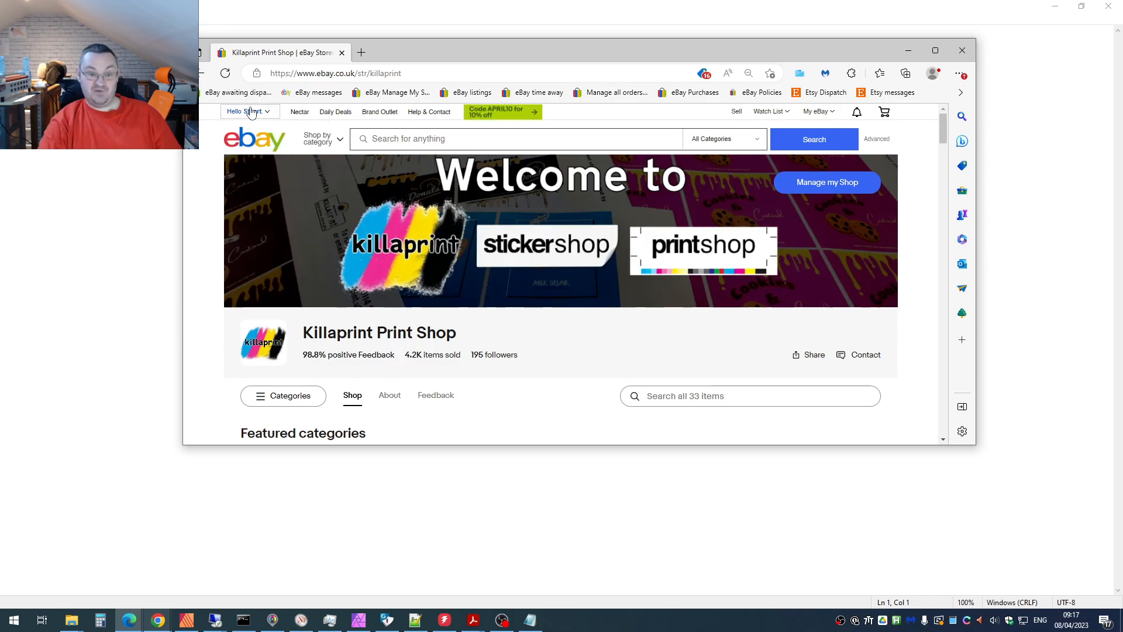
Show the shop's About section down to the seller profile link and business details.
{"action": "left_click", "coordinate": [247, 111]}
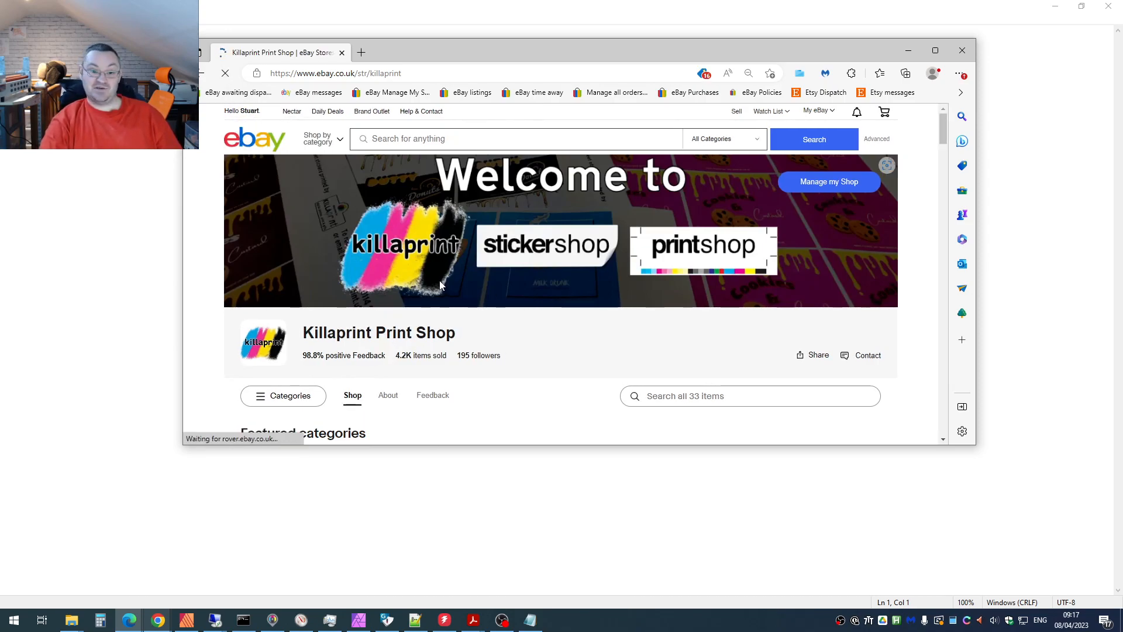
{"action": "scroll", "scroll_direction": "down", "scroll_amount": 3}
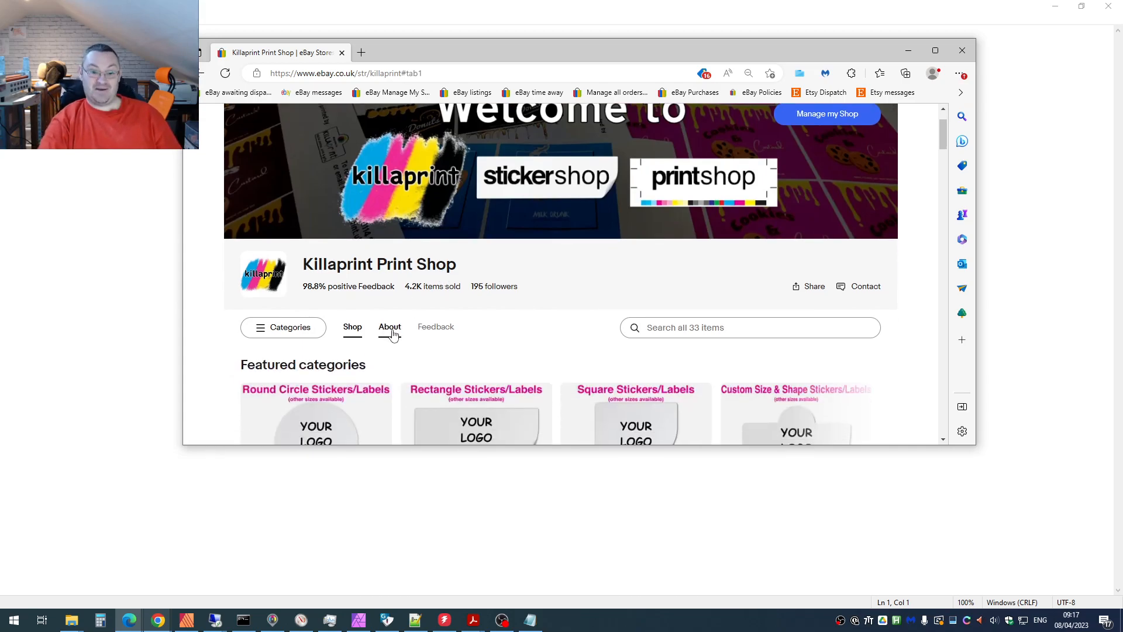
{"action": "left_click", "coordinate": [390, 327]}
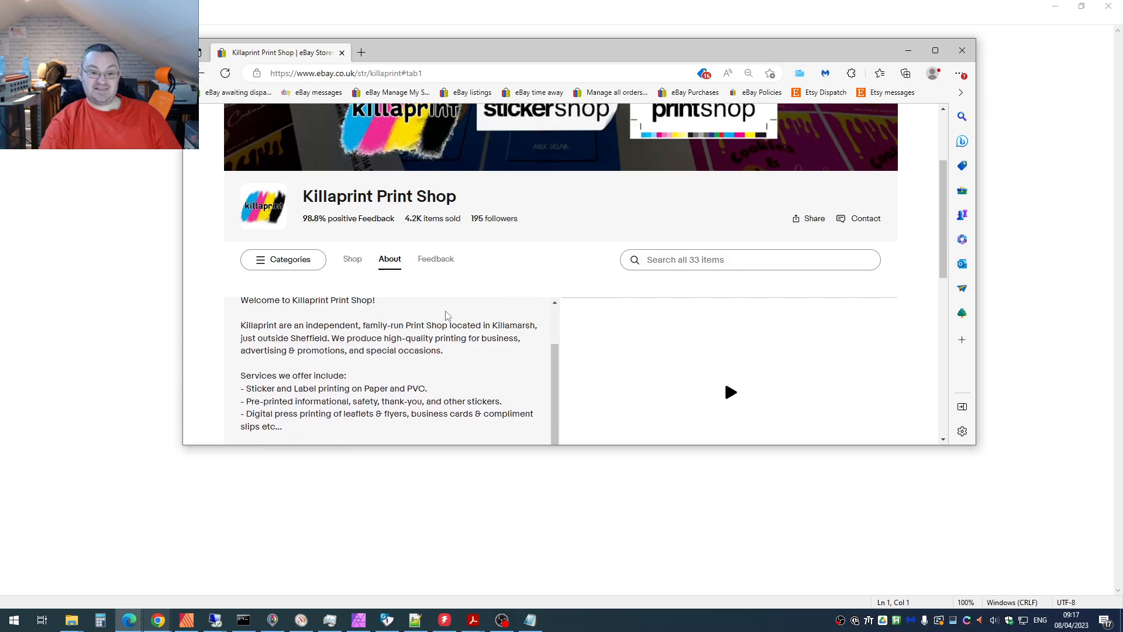
{"action": "scroll", "scroll_direction": "down", "scroll_amount": 3}
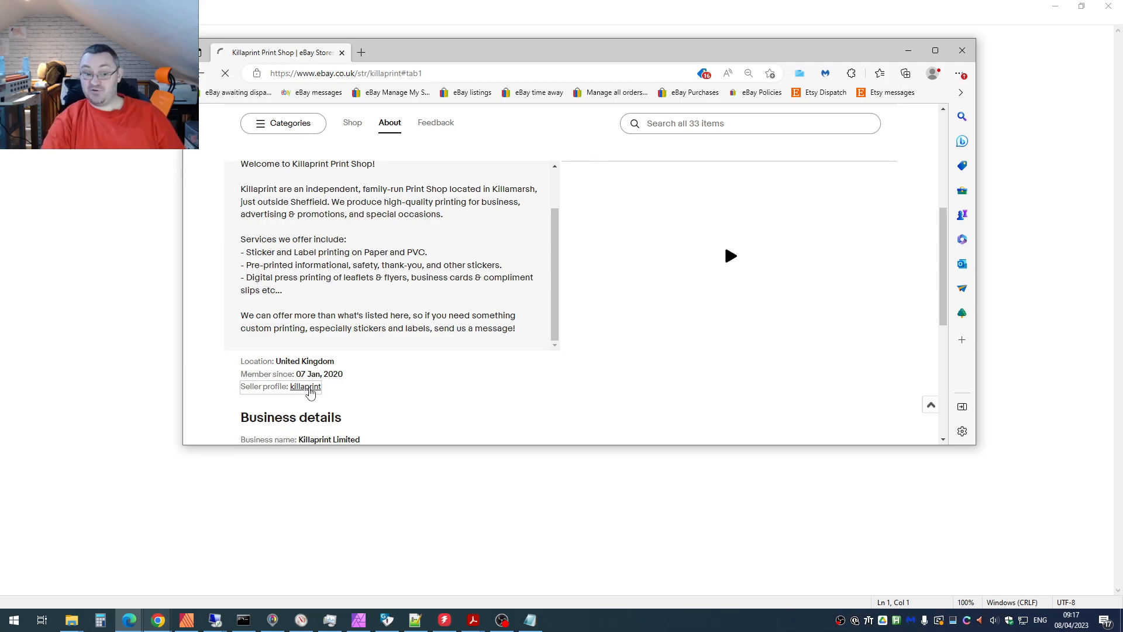
Edit the killaprint seller profile and request removal of its current photo.
{"action": "left_click", "coordinate": [304, 386]}
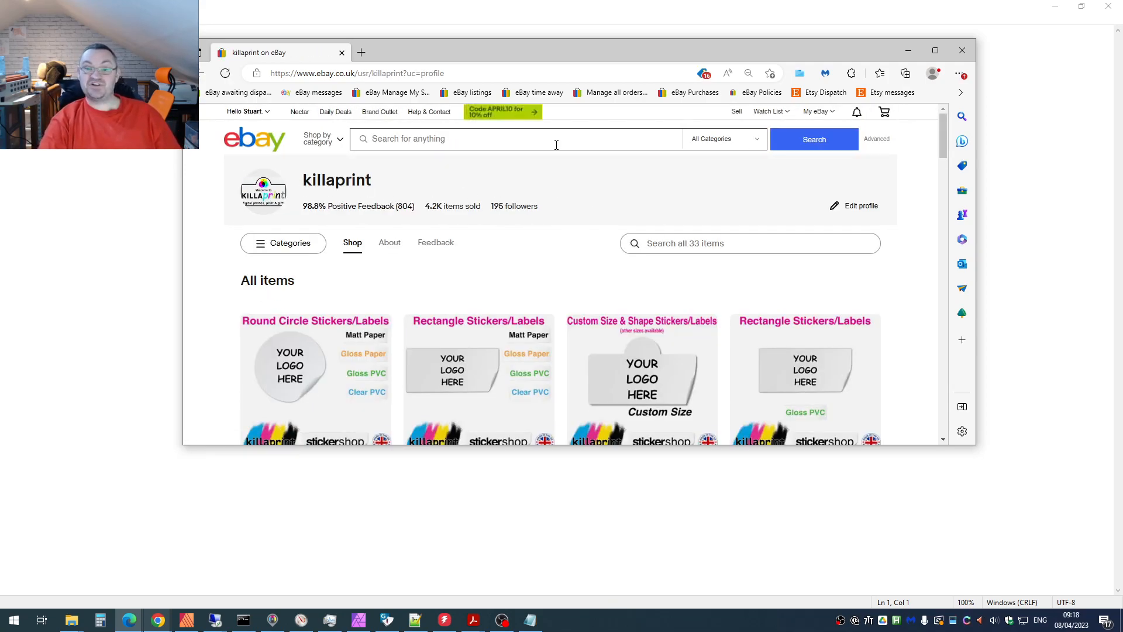
{"action": "mouse_move", "coordinate": [528, 161]}
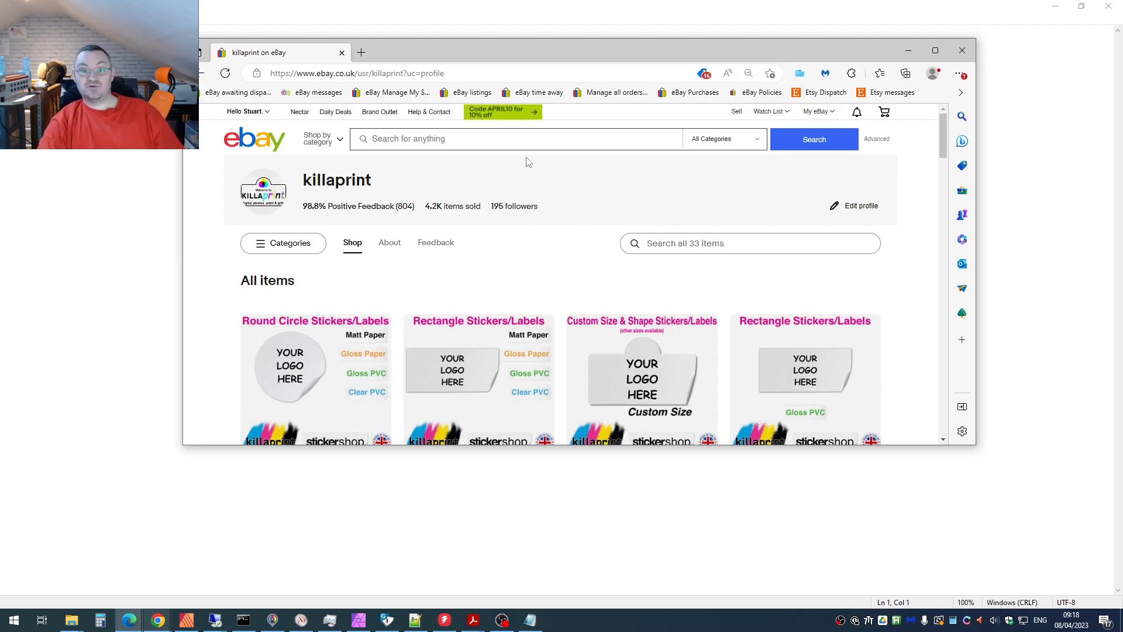
{"action": "mouse_move", "coordinate": [744, 267]}
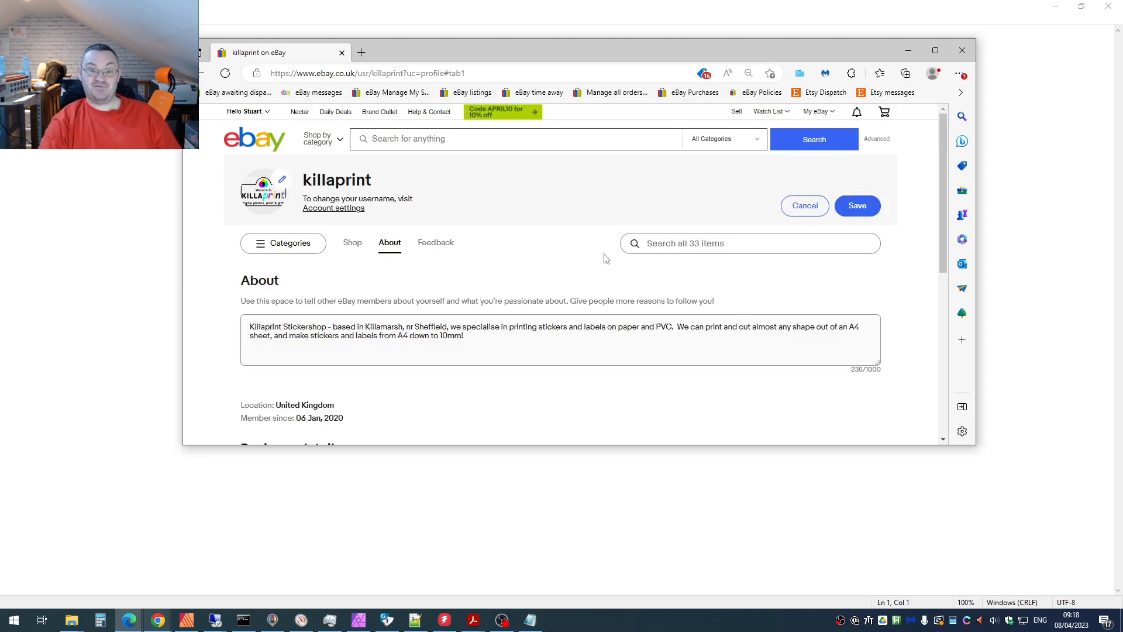
{"action": "left_click", "coordinate": [282, 179]}
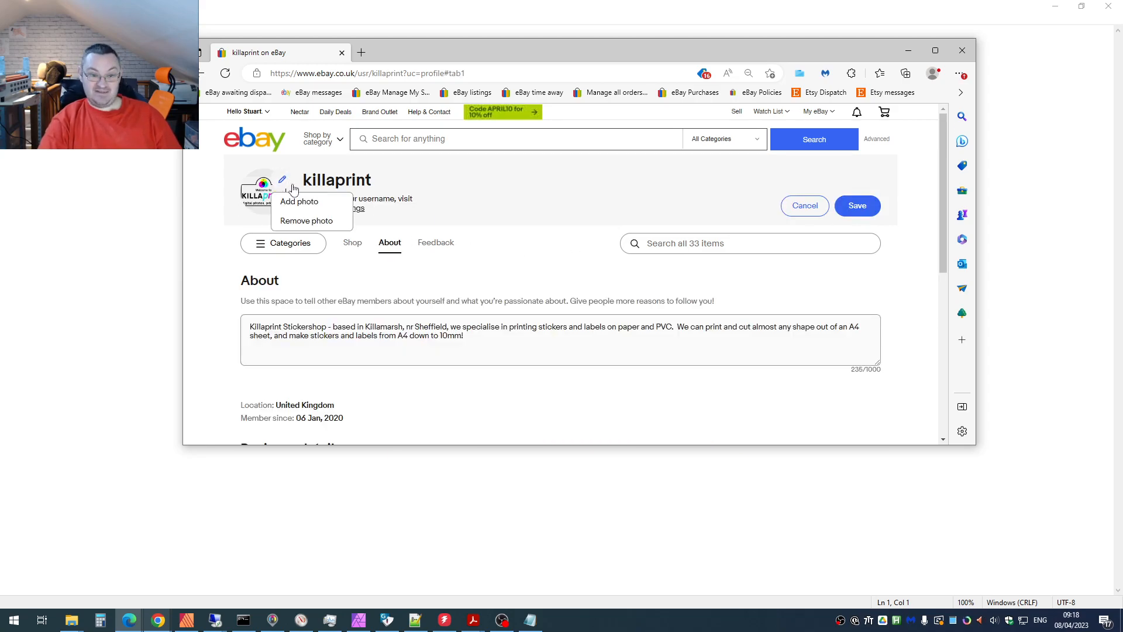
{"action": "mouse_move", "coordinate": [311, 224]}
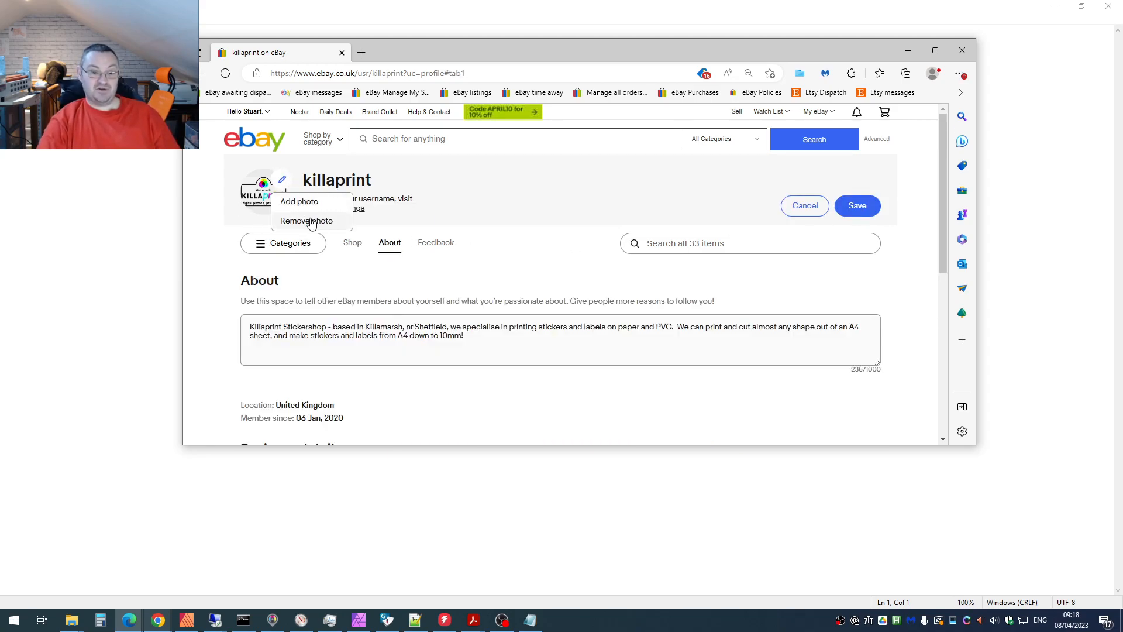
{"action": "left_click", "coordinate": [307, 220]}
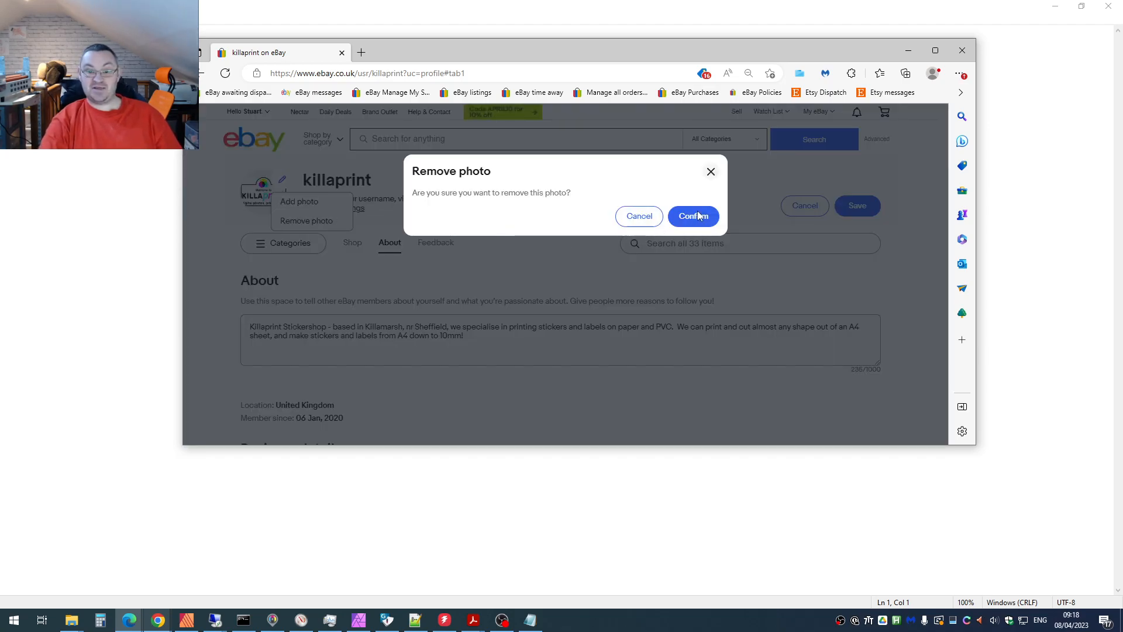
Upload the new Killaprint logo from the scratch drive, save it, and check the Hello menu avatar.
{"action": "left_click", "coordinate": [693, 215]}
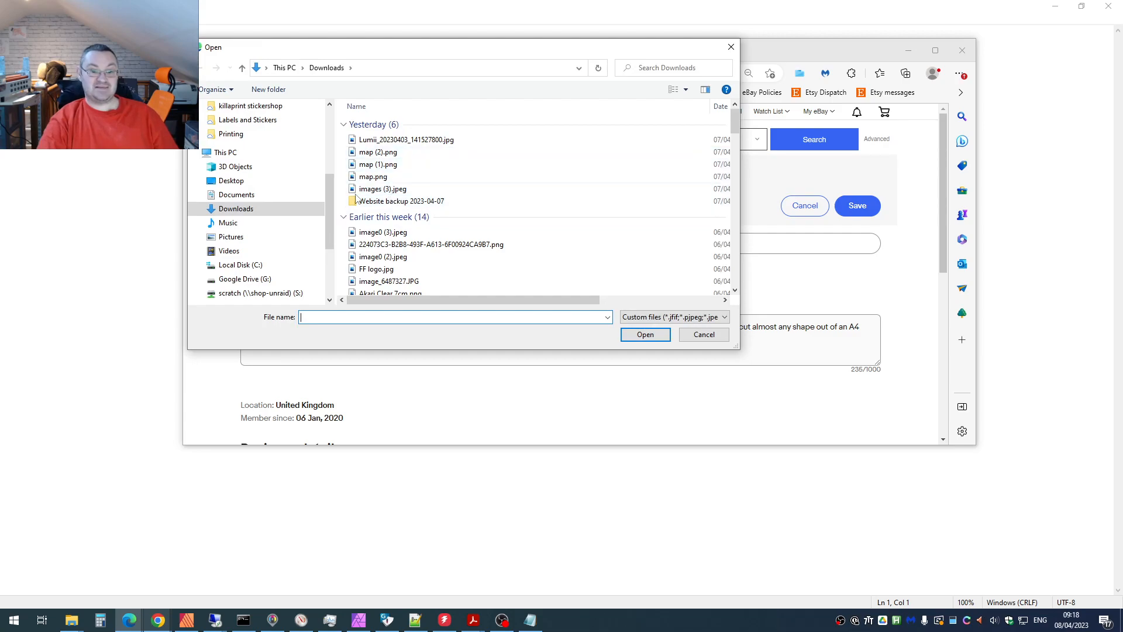
{"action": "left_click", "coordinate": [260, 292]}
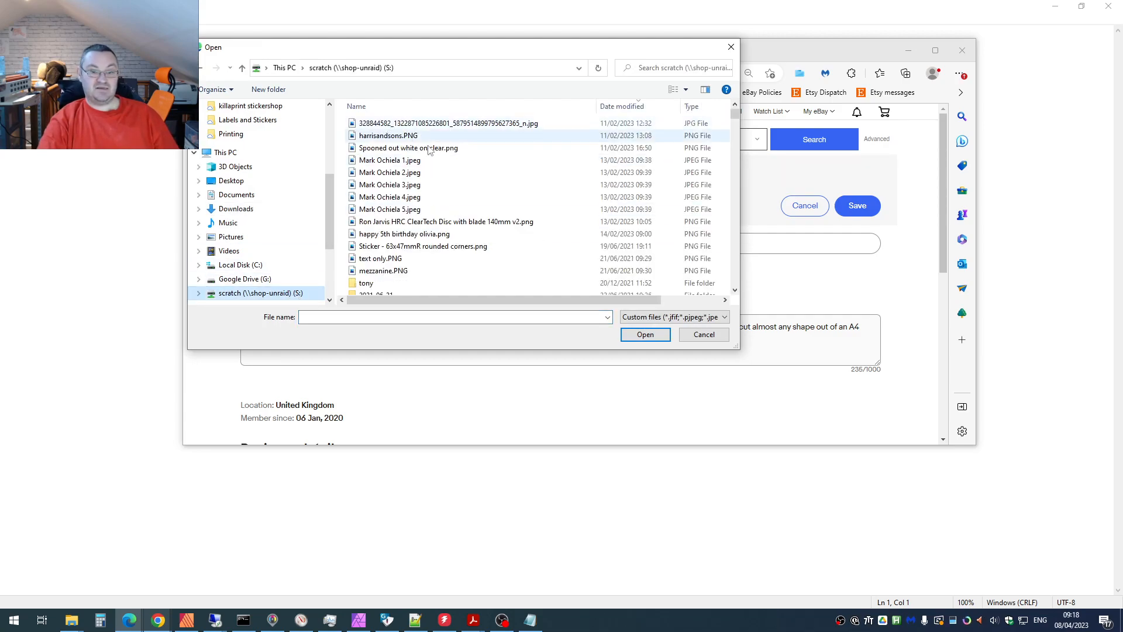
{"action": "left_click", "coordinate": [703, 334]}
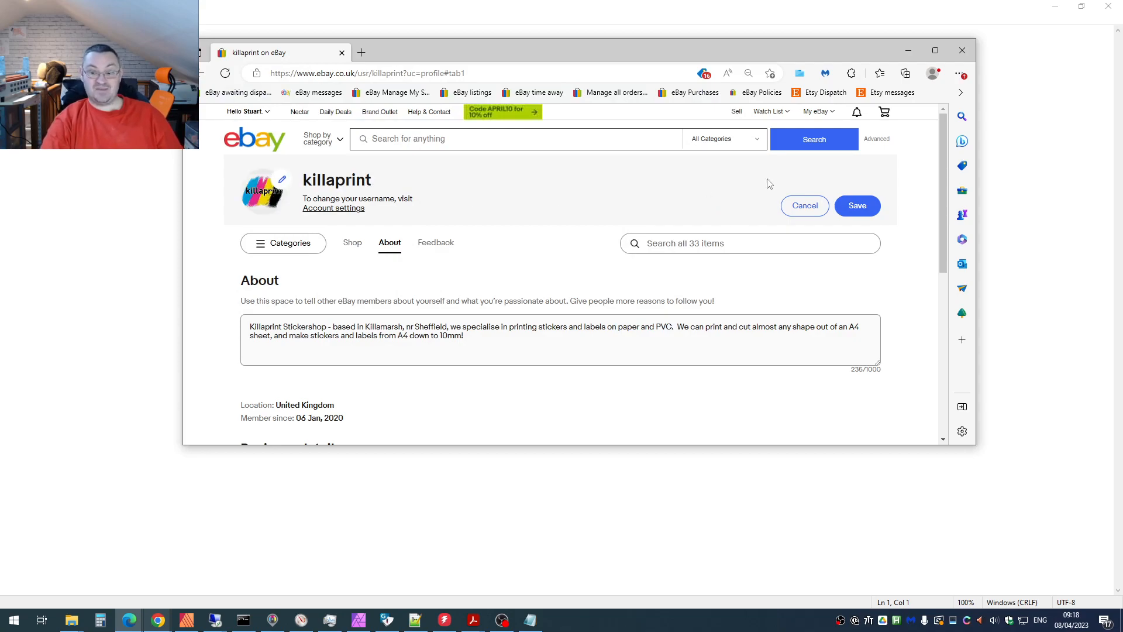
{"action": "left_click", "coordinate": [856, 205]}
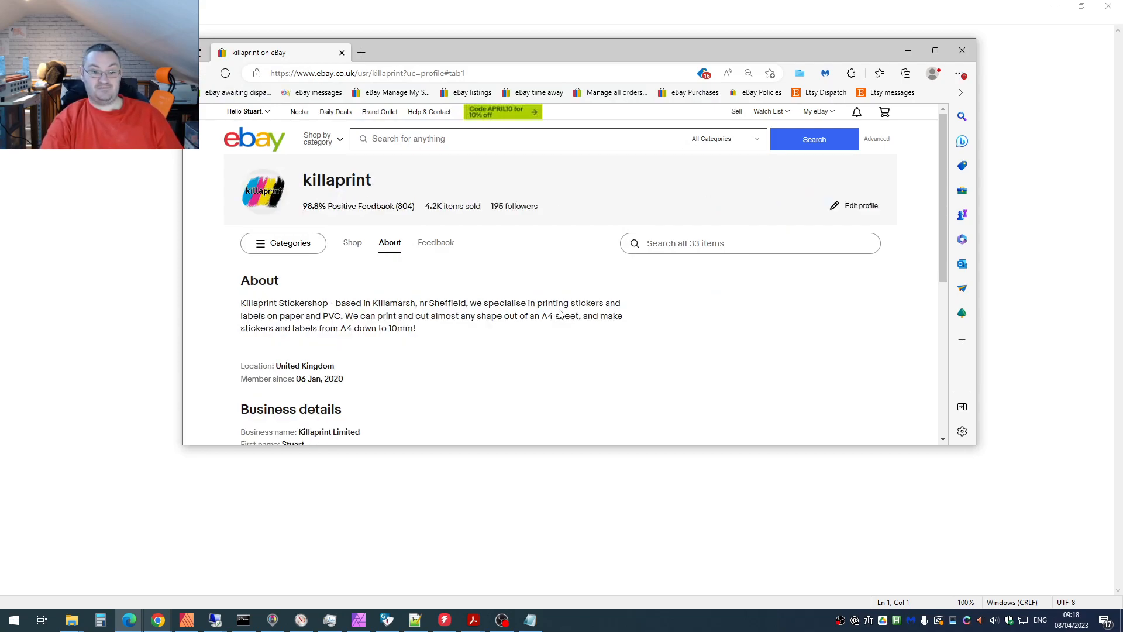
{"action": "left_click", "coordinate": [246, 113]}
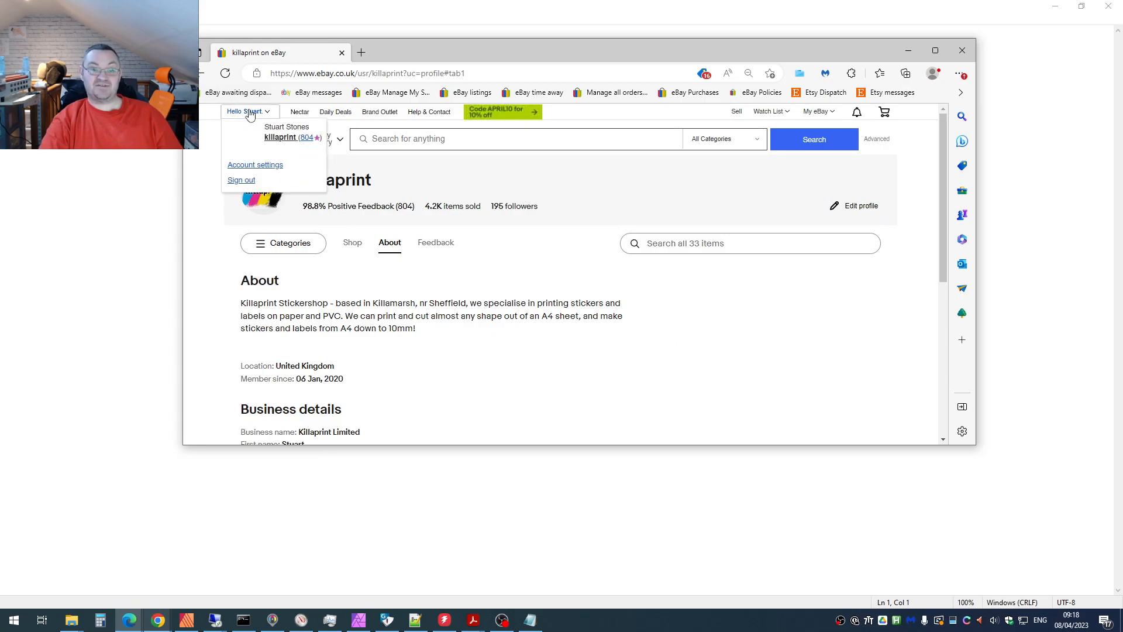